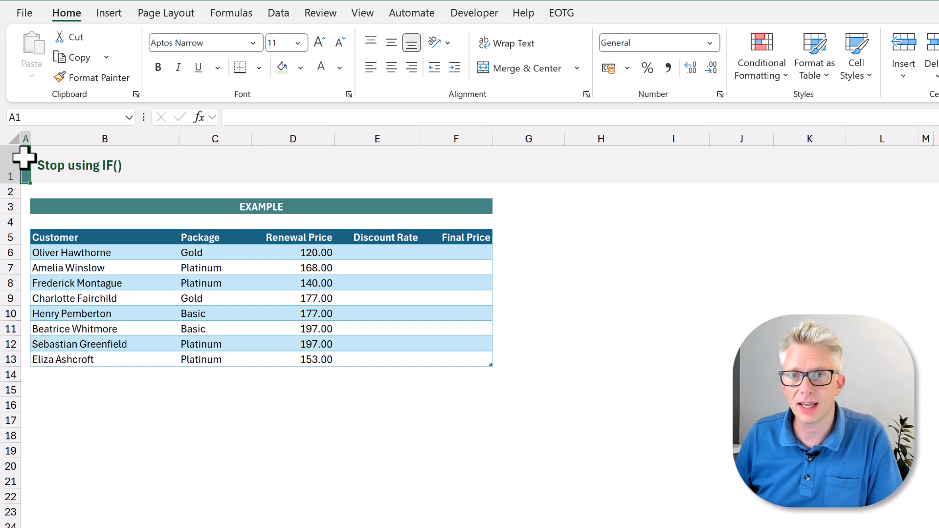
- Start a nested IF in the first Discount Rate cell giving Platinum 30%
click(377, 253)
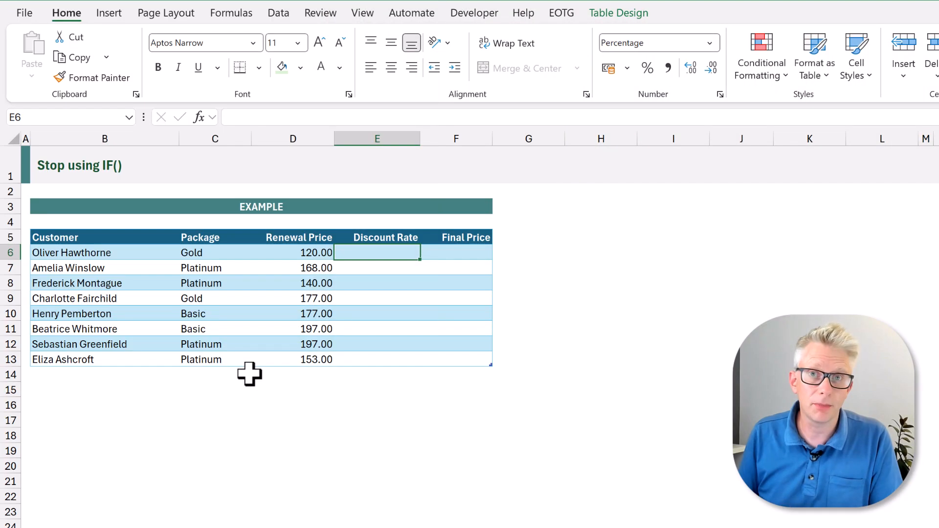
text(=IF([@Package)
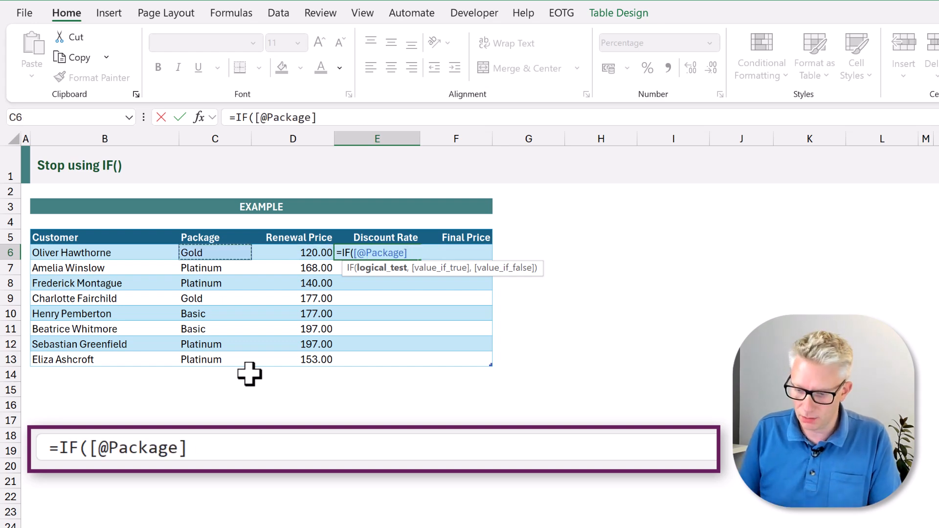
text(=")
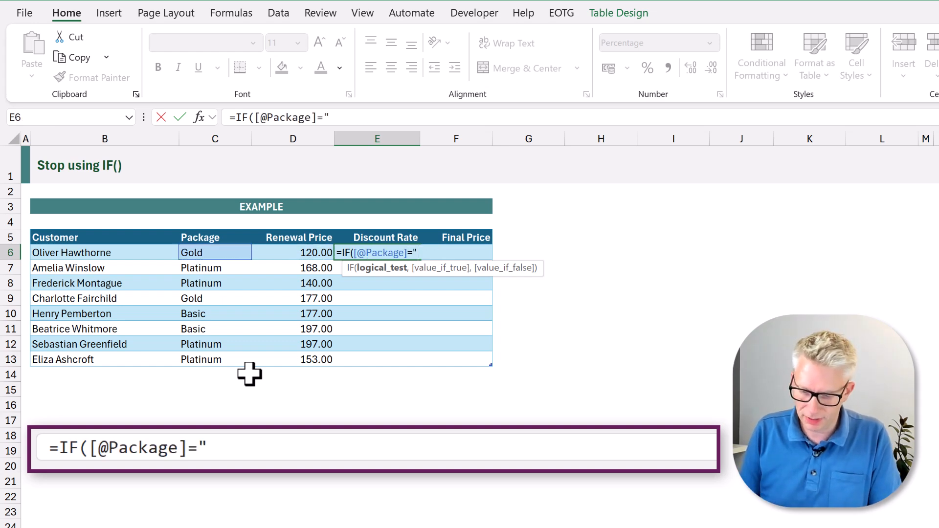
text(Platinum)
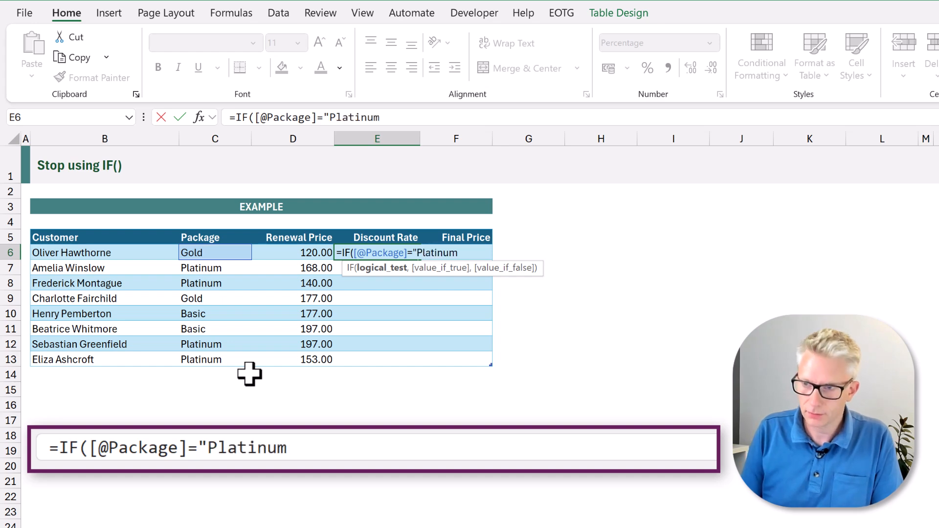
text(,)
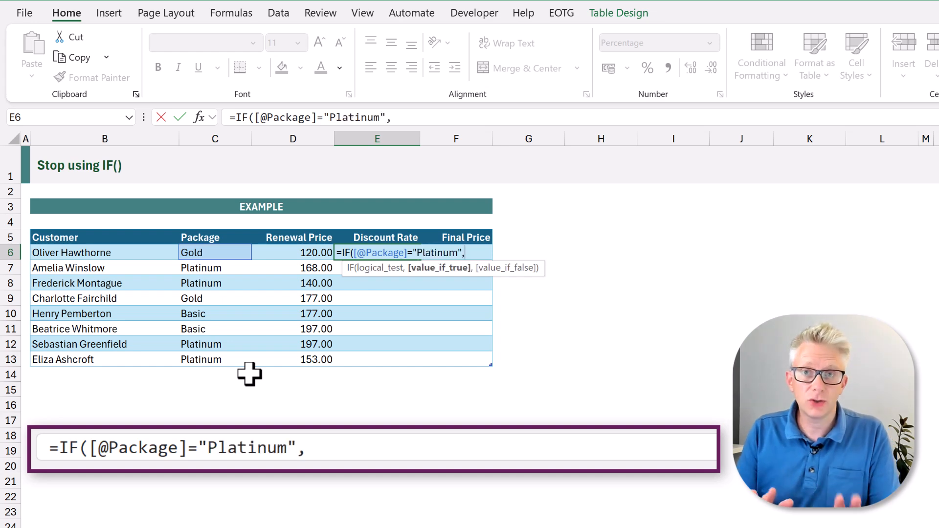
text(30%)
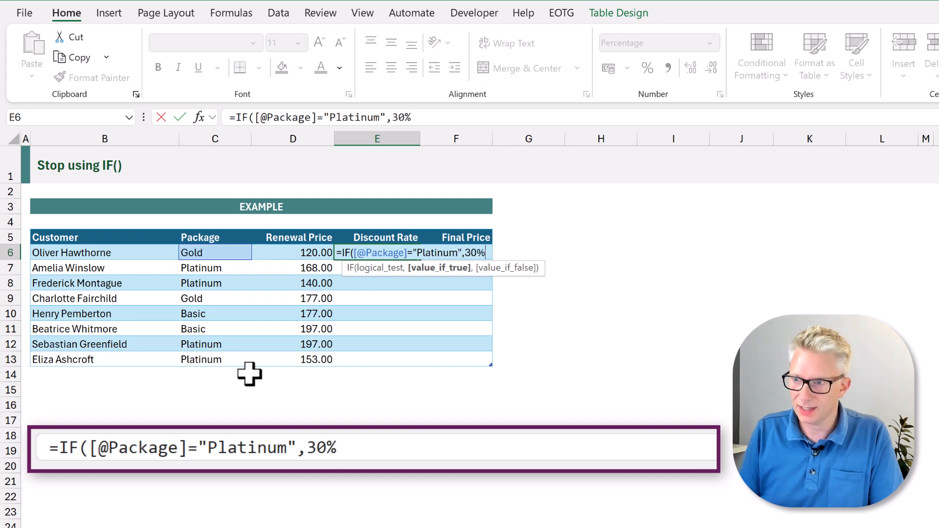
text(,)
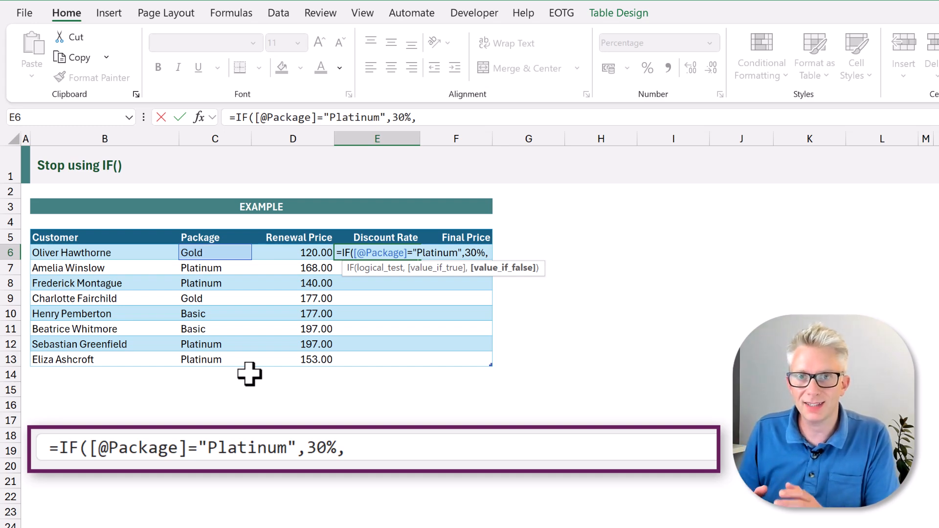
- Add the inner IF giving Gold 10% and every other package 0%
text(IF)
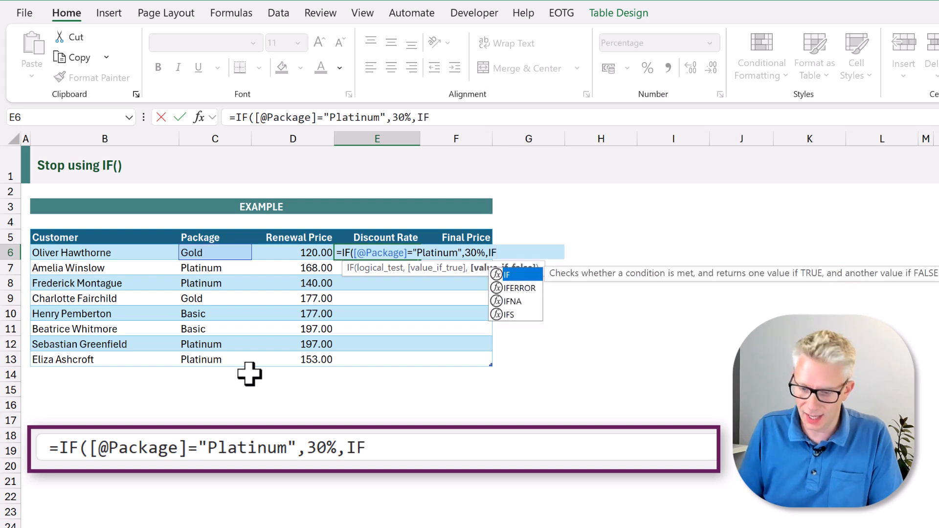
text(()
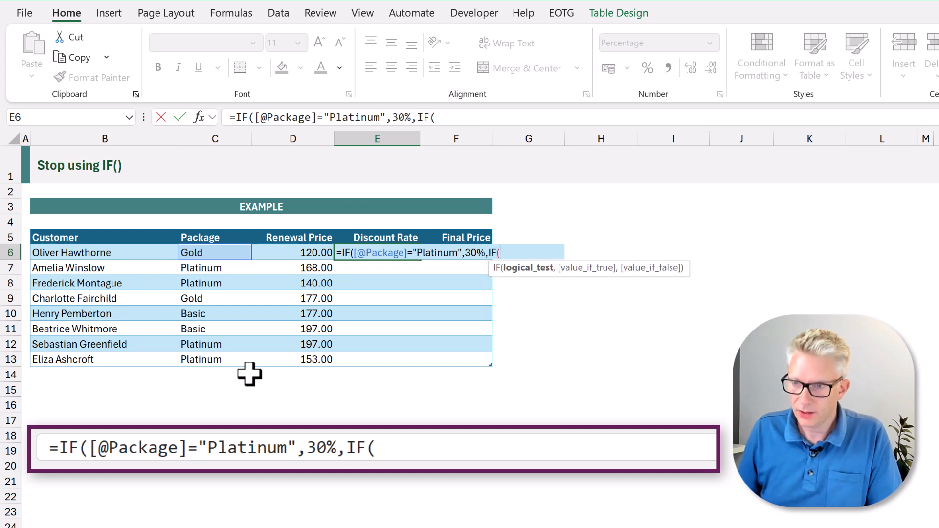
text([@Package]=")
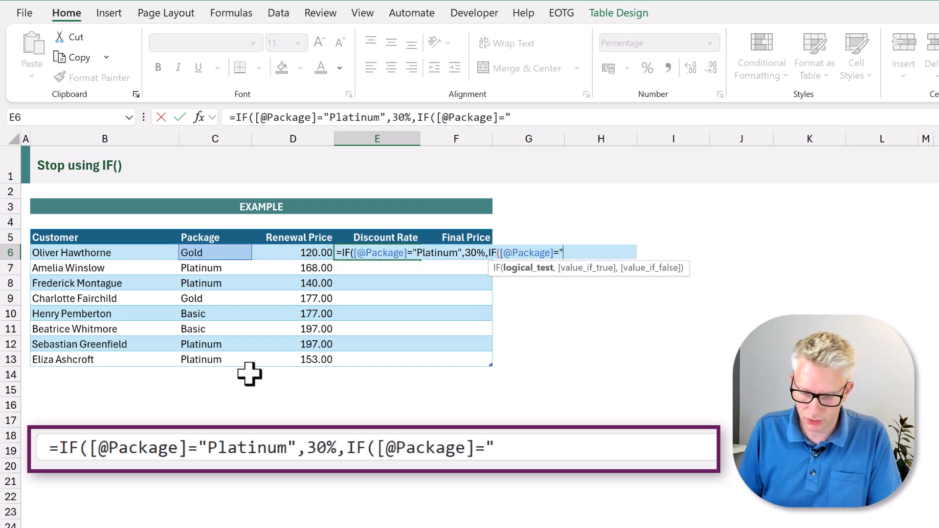
text(Gold")
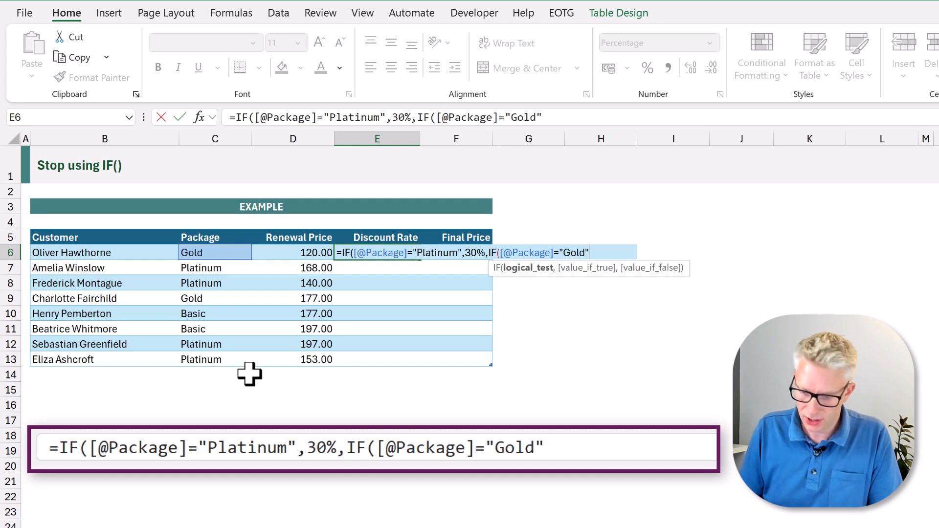
text(,10%)
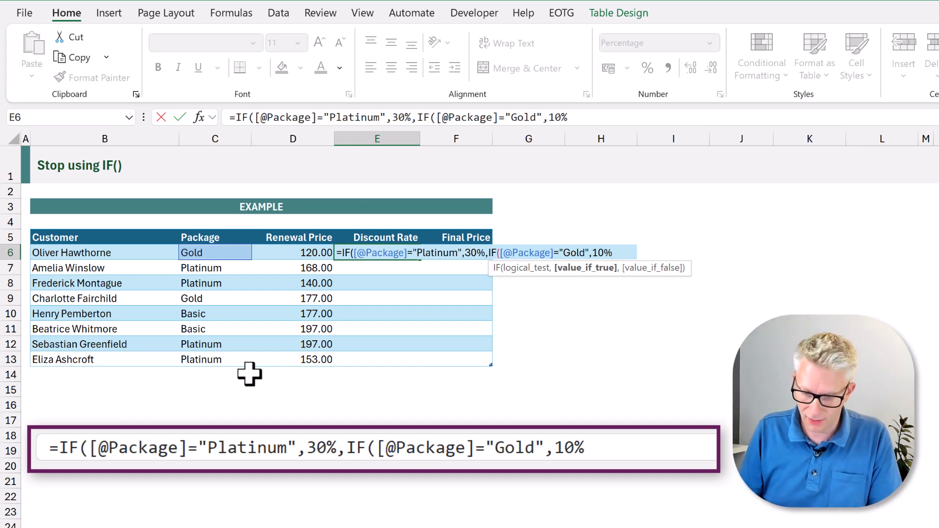
text(,0)
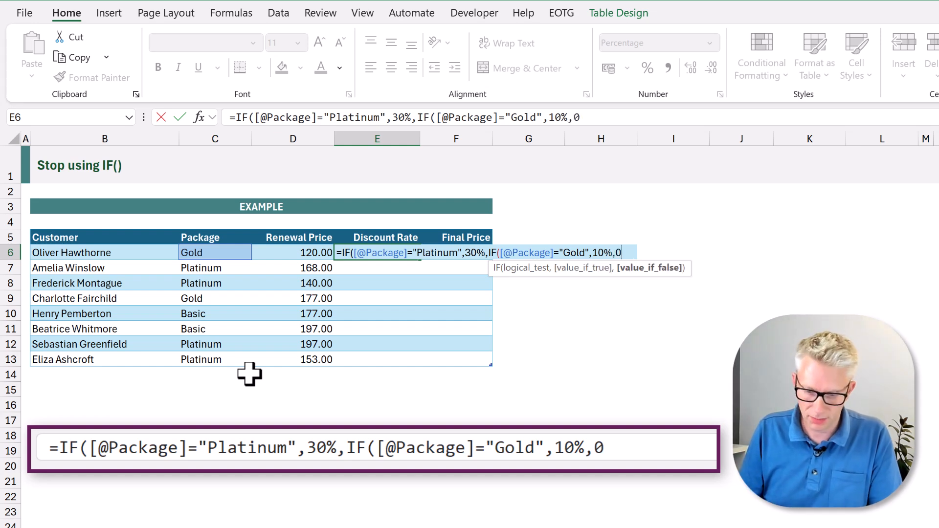
text(%)
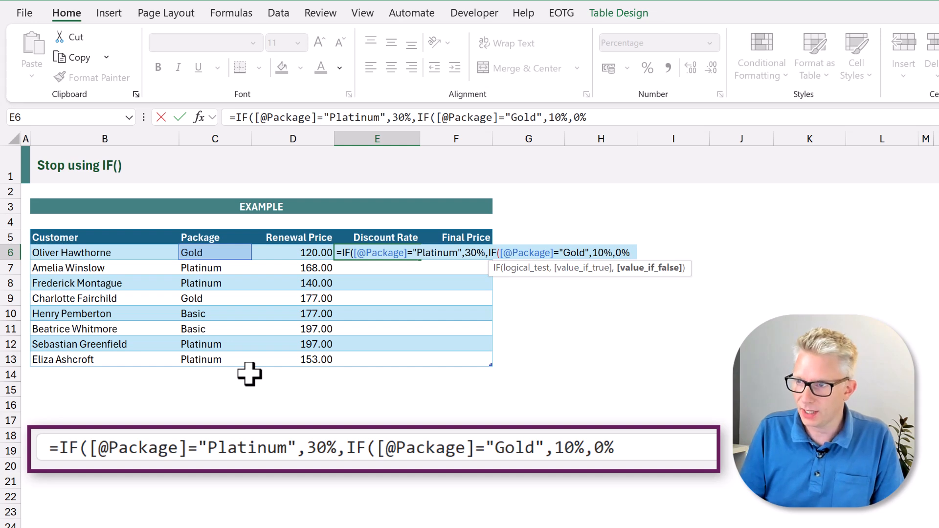
- Commit the nested IF and enter Final Price as Renewal Price times (1 − Discount Rate)
text()))
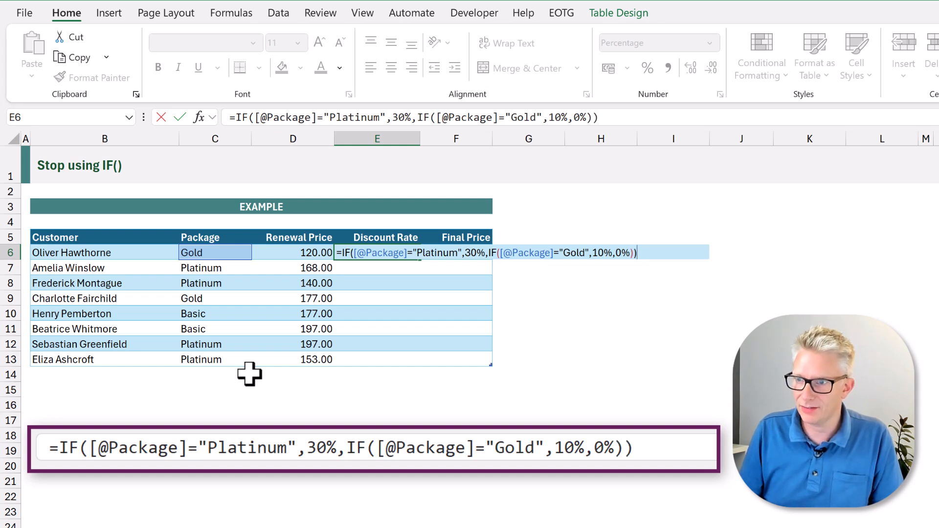
key(Enter)
text(=)
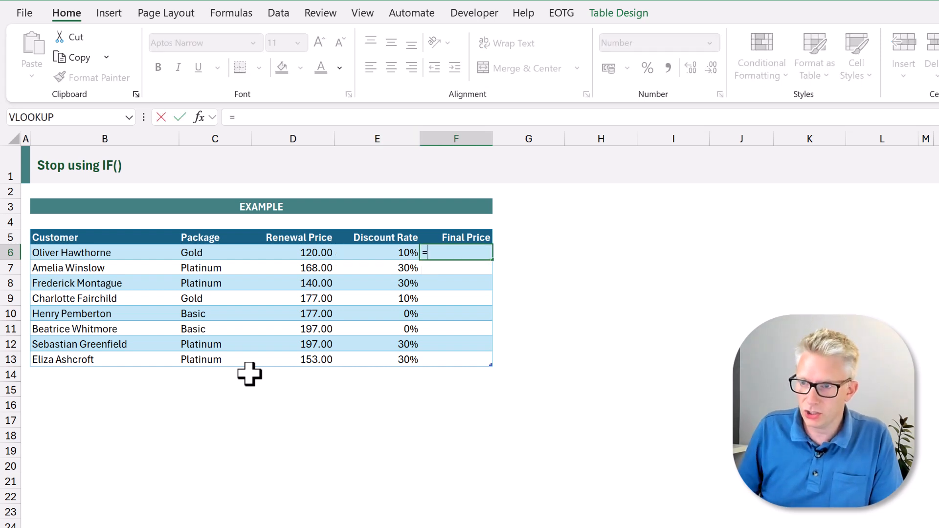
click(292, 252)
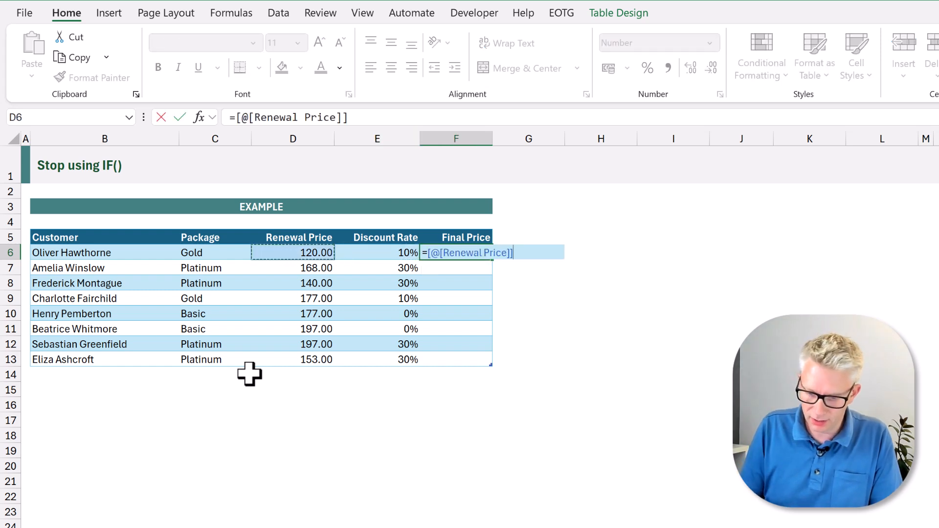
text(*(1-[@[Discount Rate)
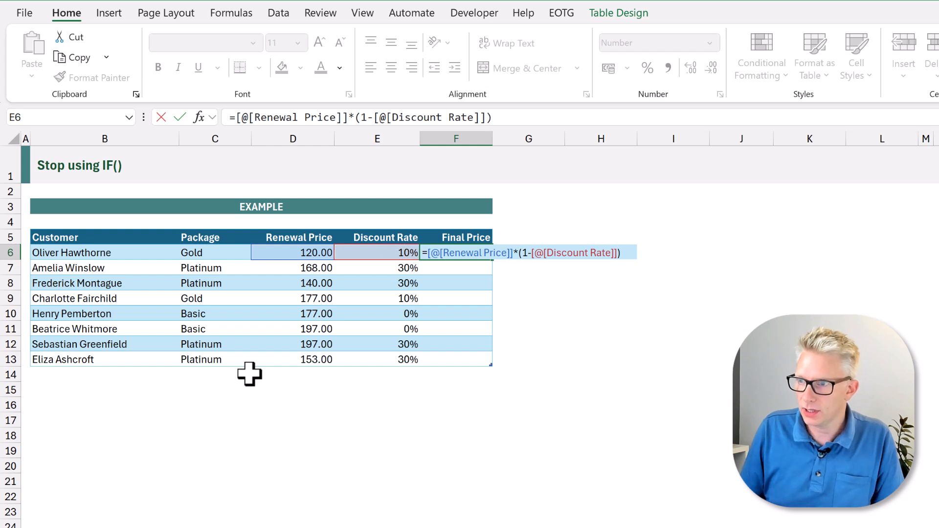
key(Enter)
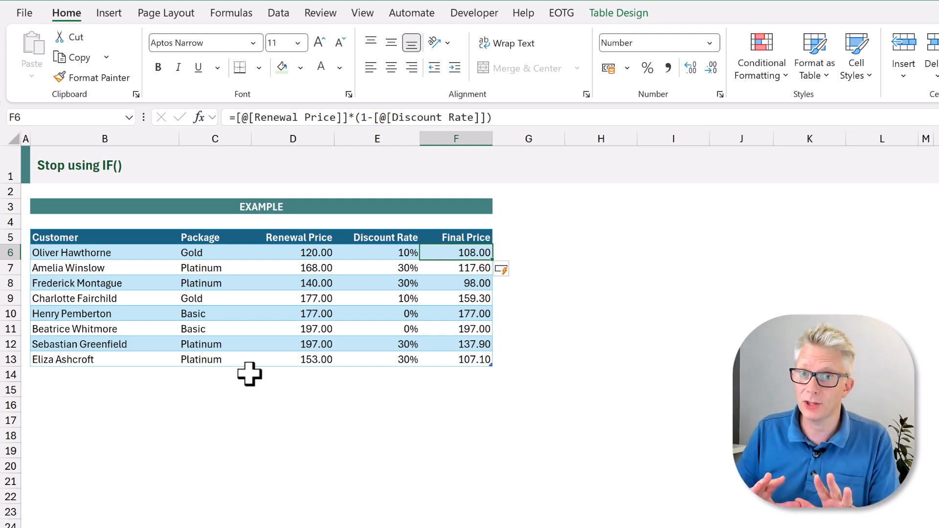
- Begin an =IFS formula in the first Discount Rate cell
text(=IFS)
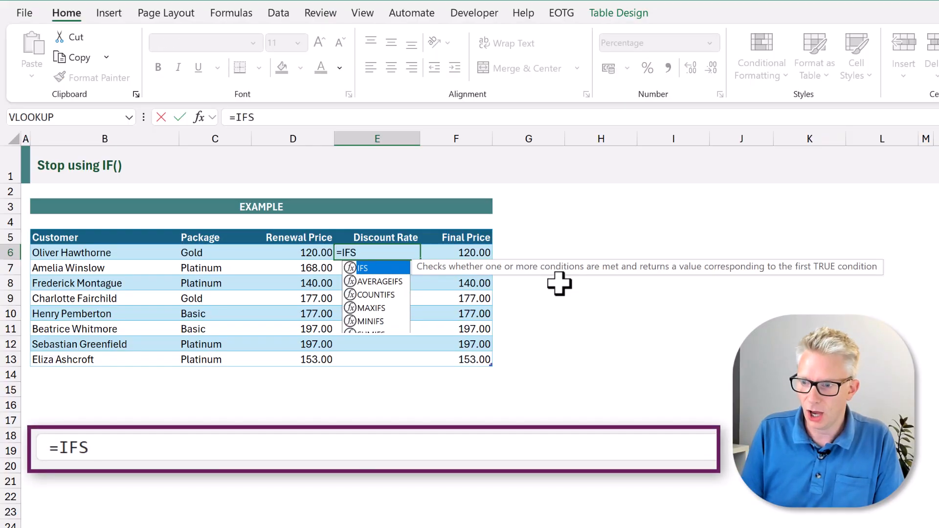
- Start the IFS arguments with Package equal to "Platinum" returning 30%
text(()
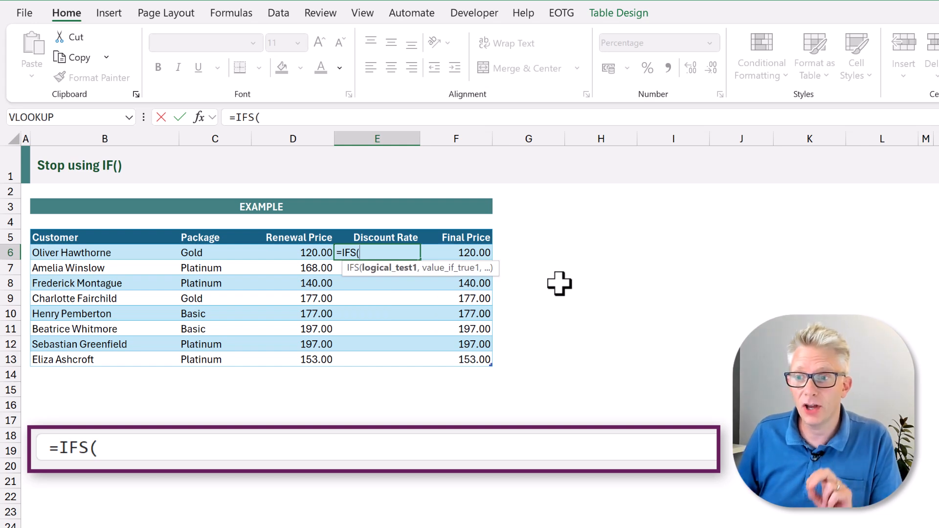
click(215, 253)
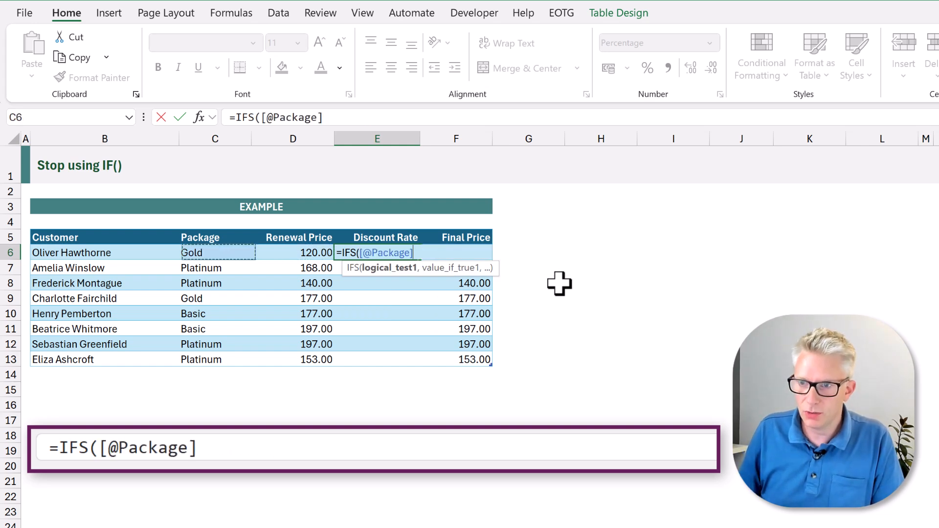
text(=)
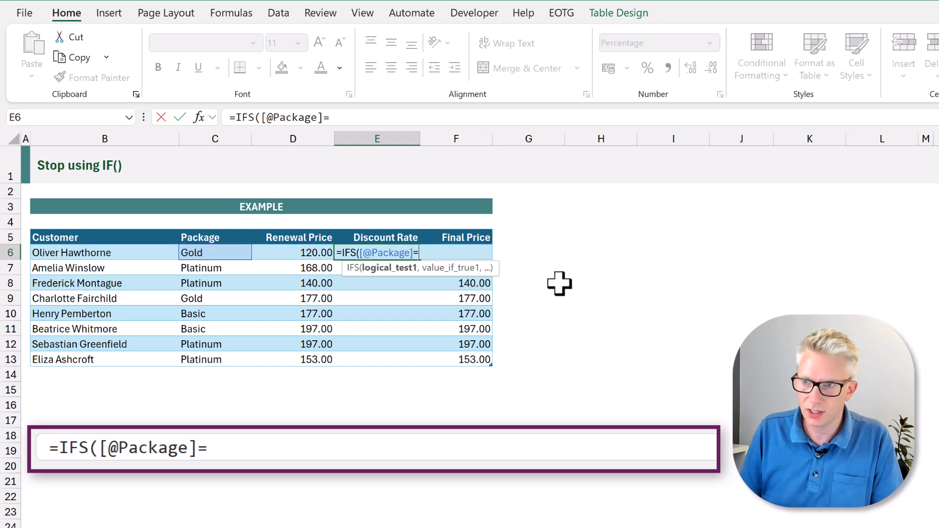
text("Pla")
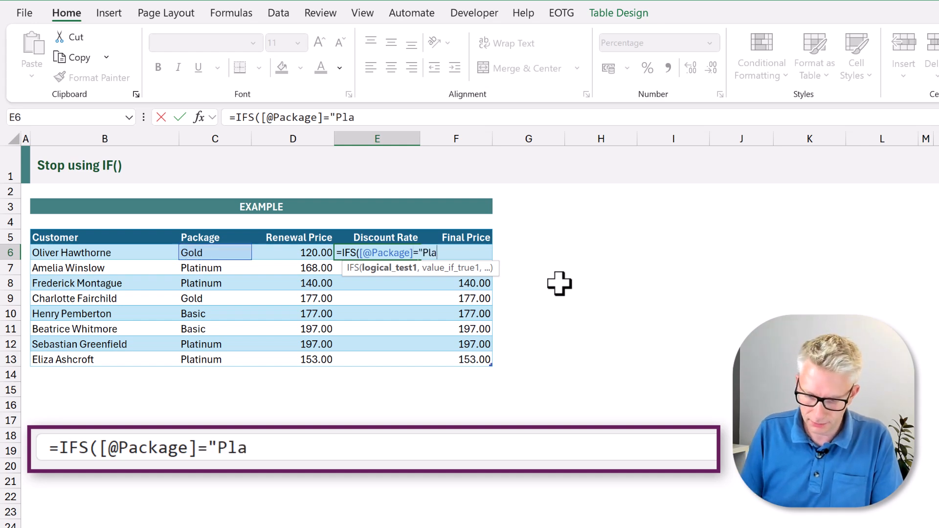
text(tinum")
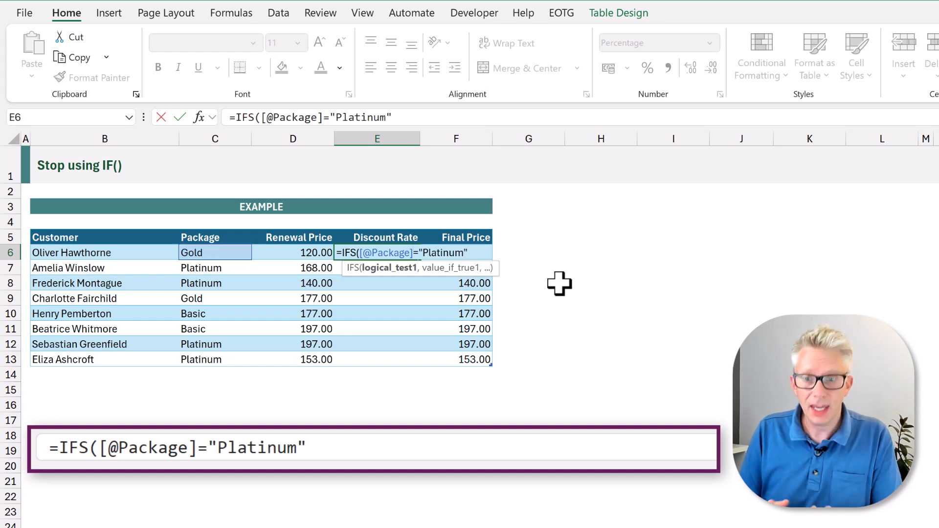
text(,30%)
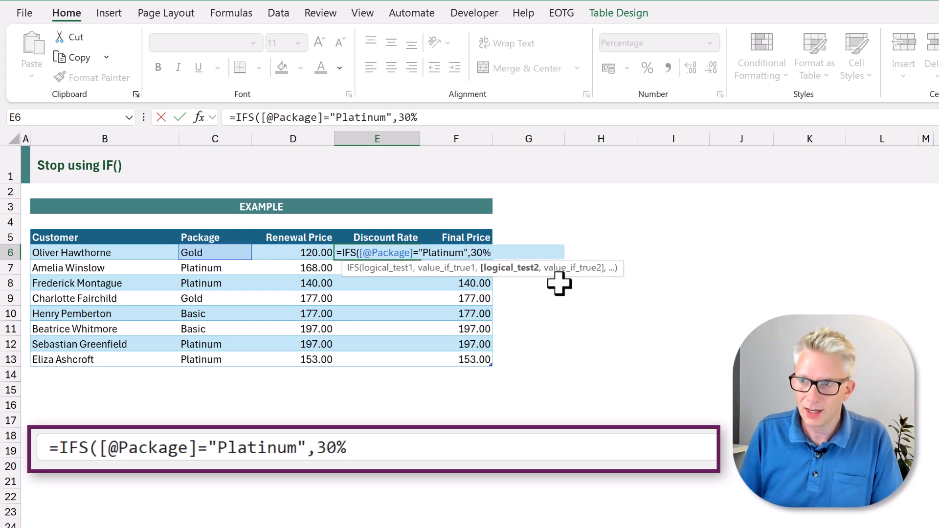
- Add Gold returning 10% and a TRUE fallback of 0%, then commit
text(,)
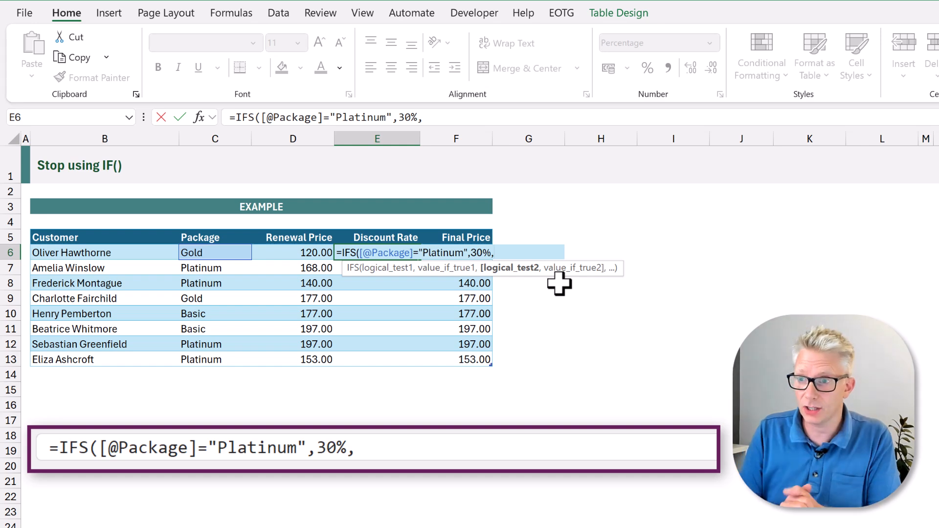
click(214, 253)
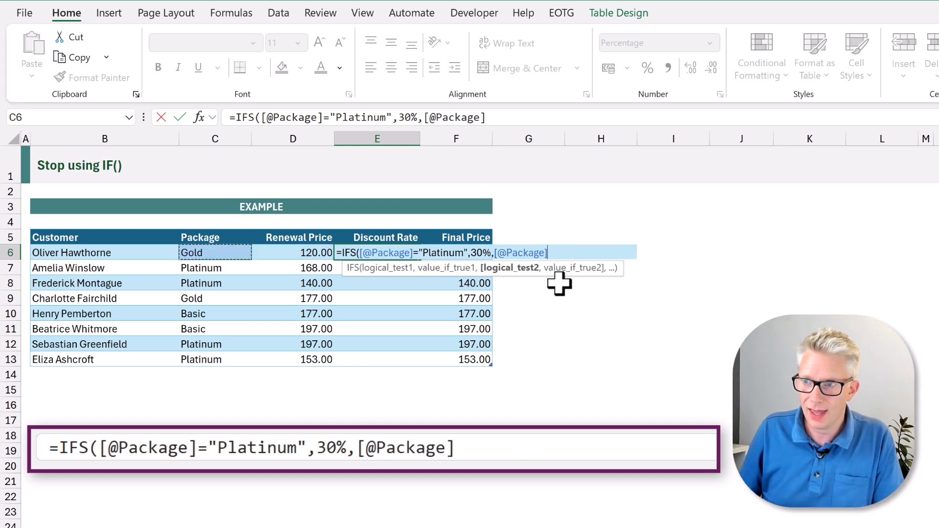
text(="Gol)
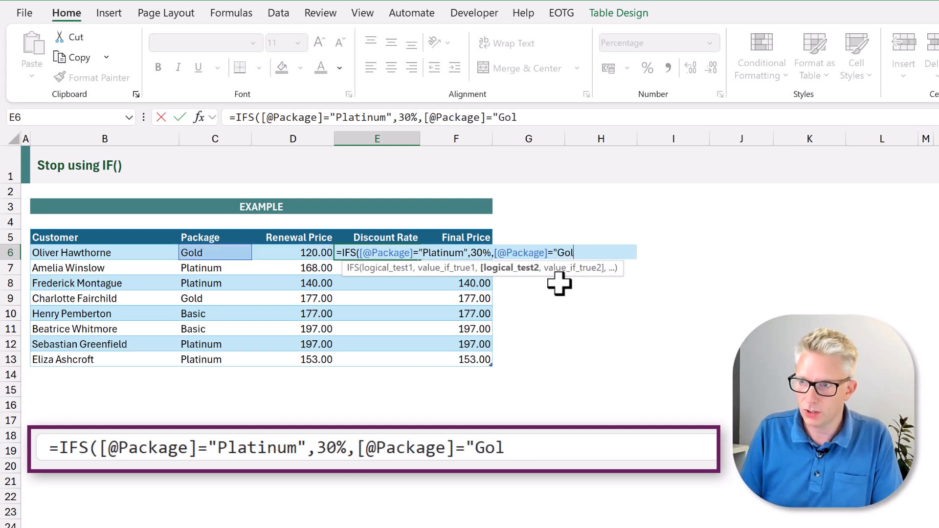
text(d",)
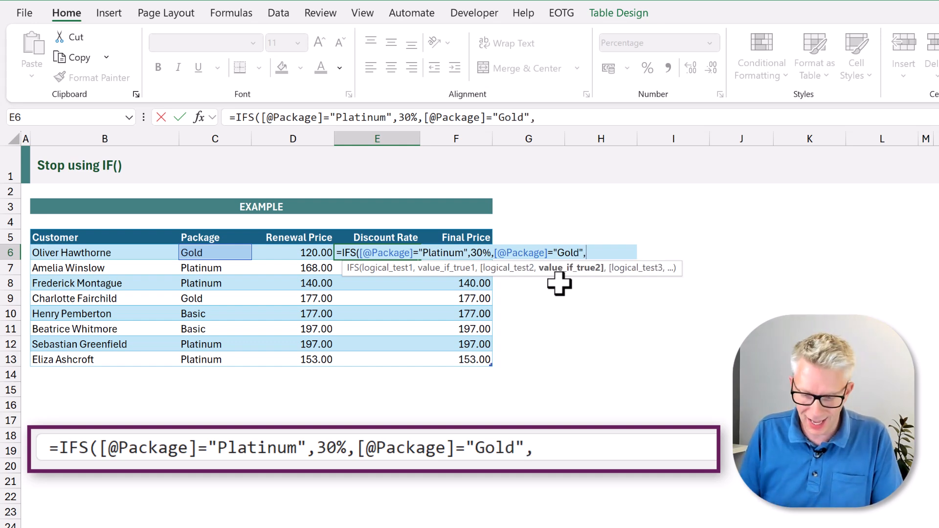
text(10%)
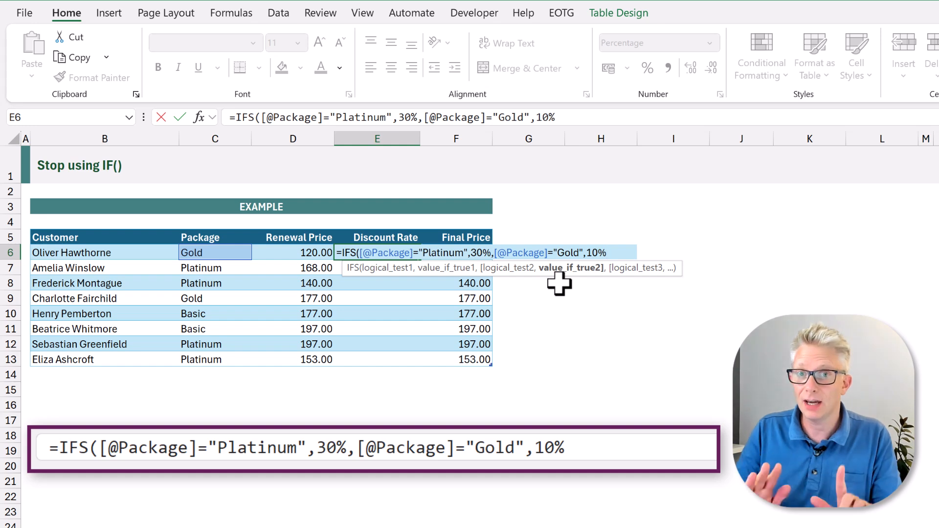
text(,)
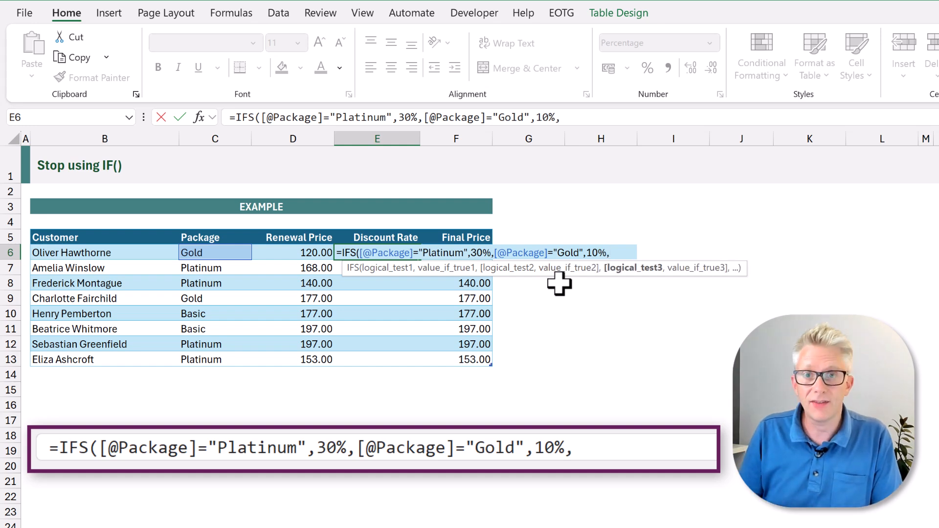
text("Basic)
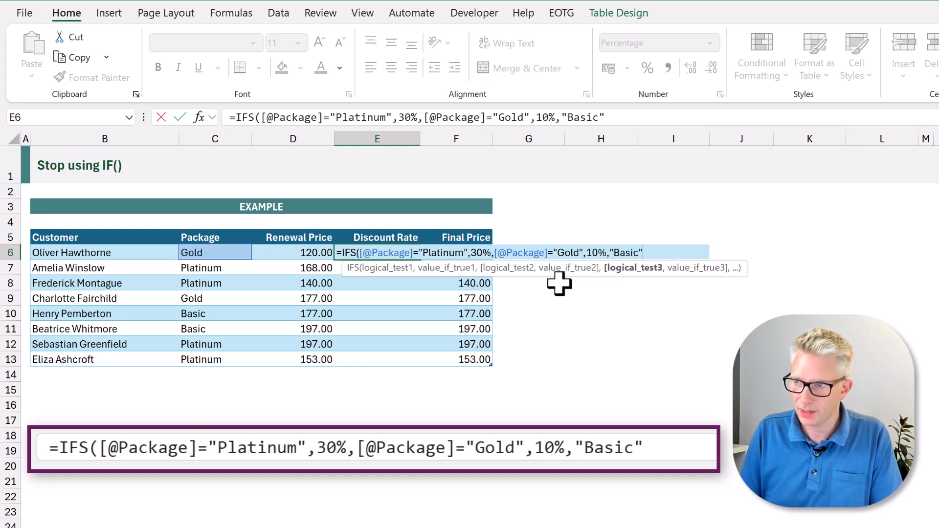
text(,0%))
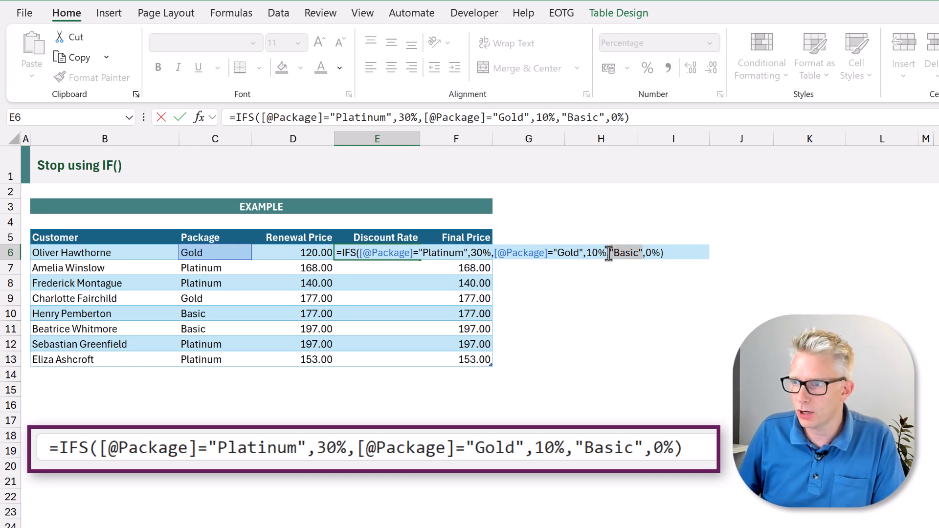
text(TRUE)
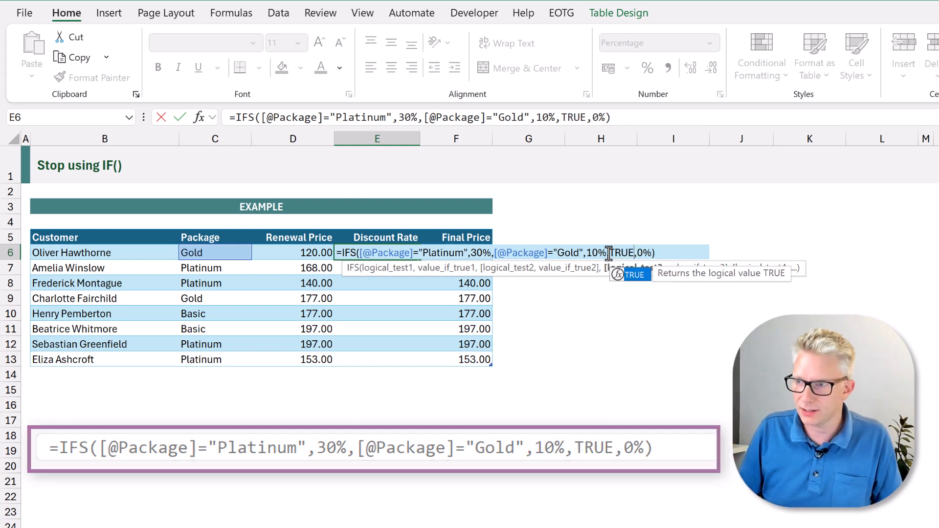
key(Enter)
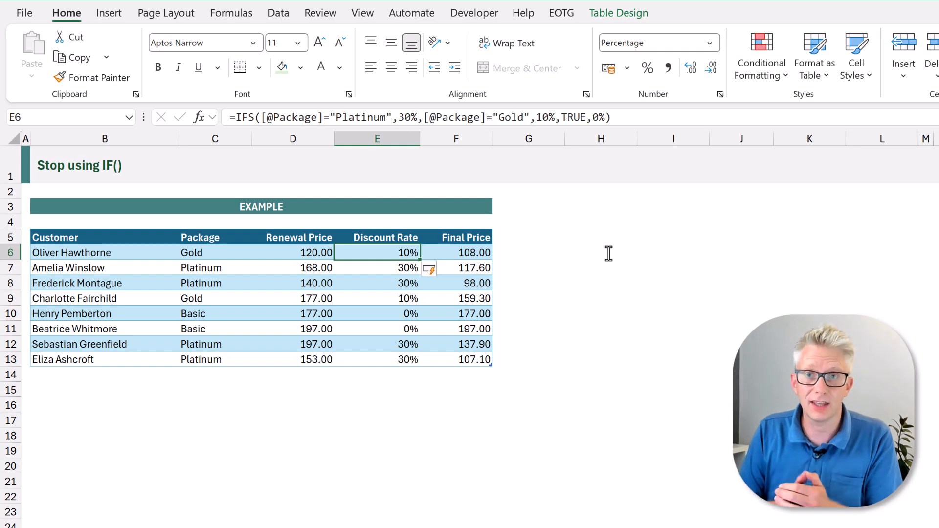
text(=S)
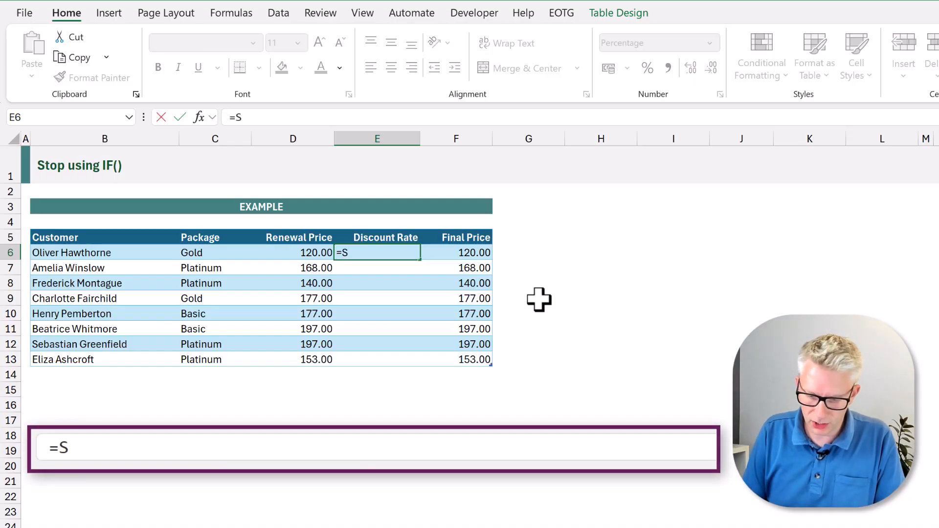
- Start a SWITCH on the row's Package with "Platinum" returning 30%
text(WITCH()
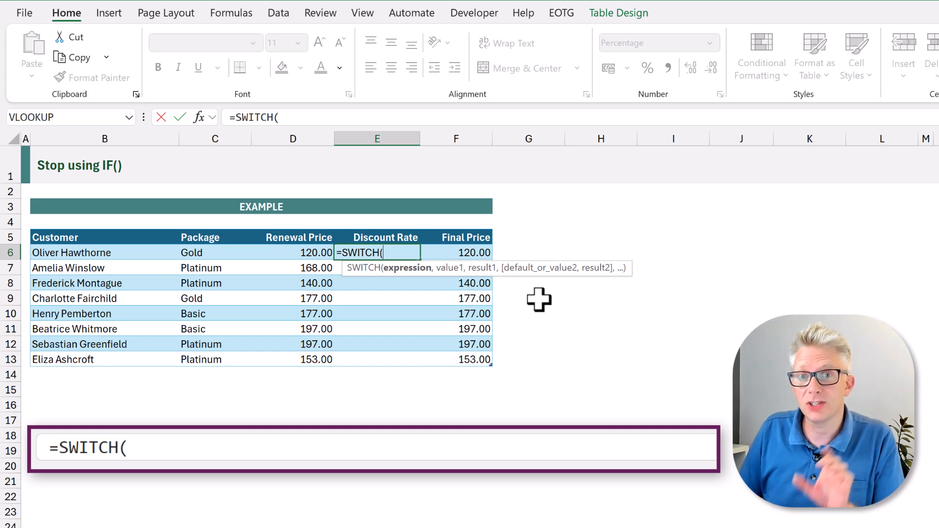
click(214, 252)
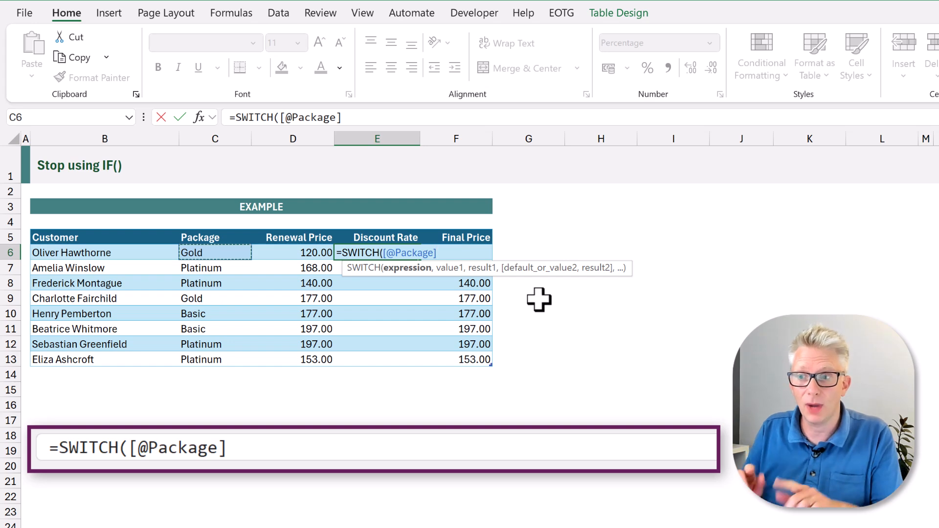
text(,)
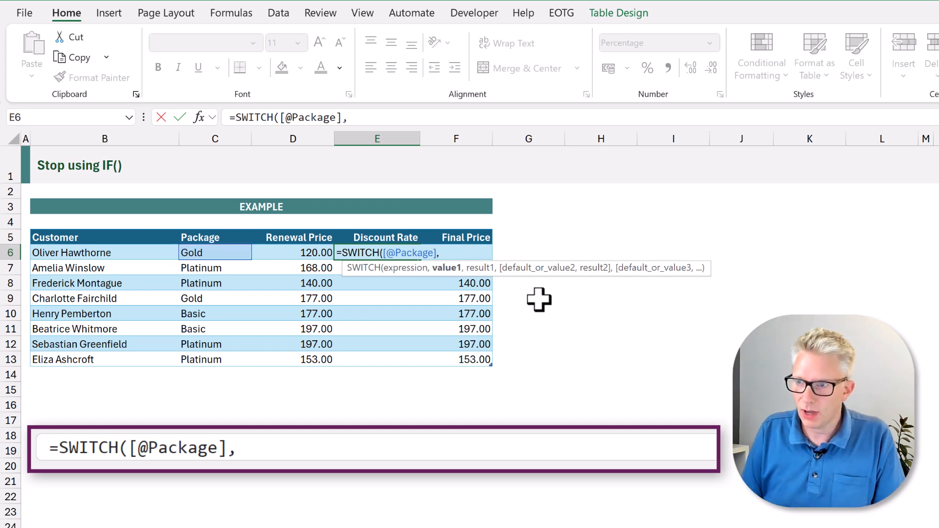
text("Pla)
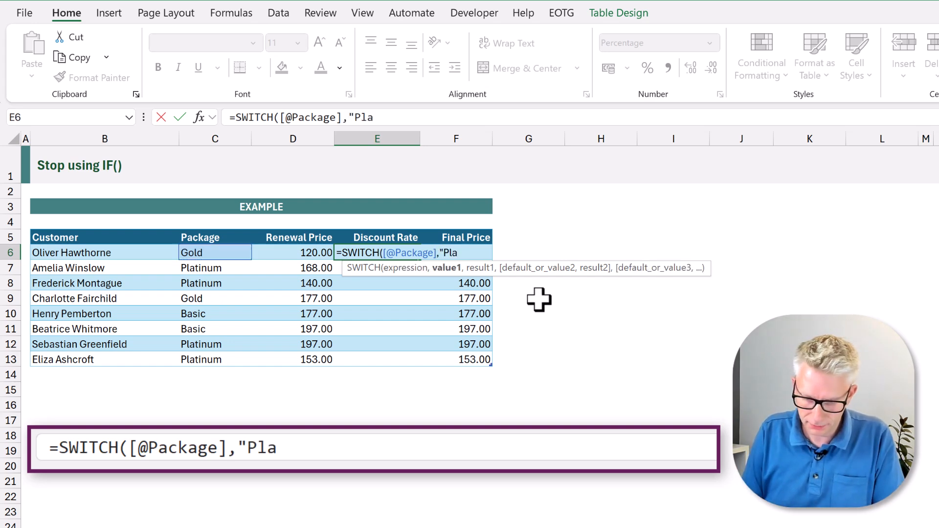
text(tinum")
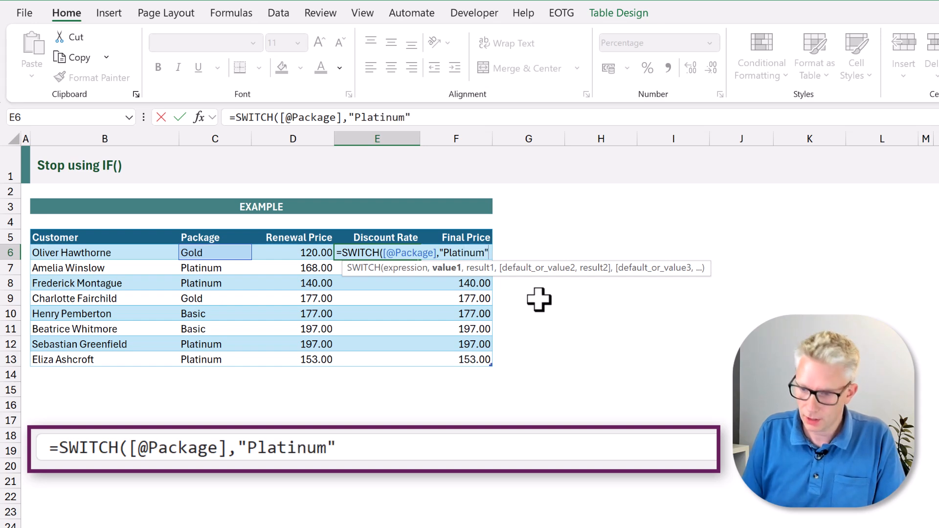
text(,30)
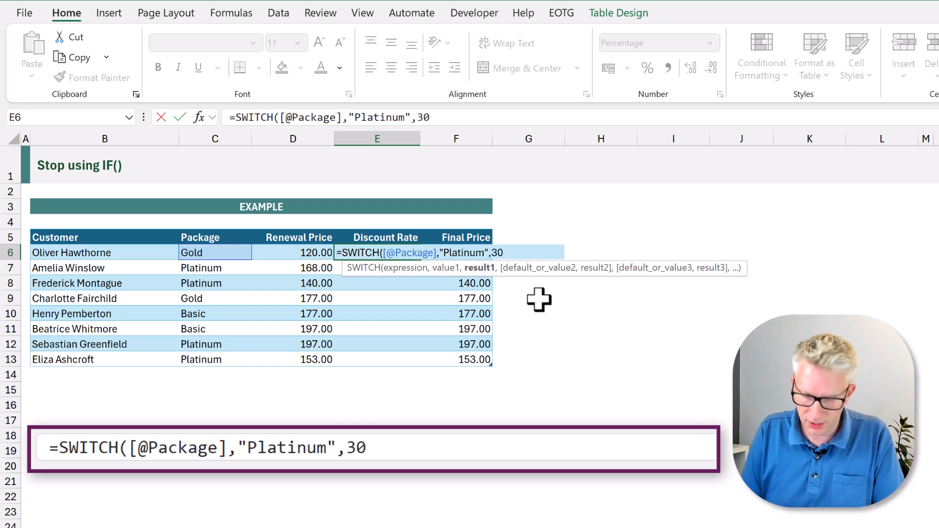
text(%,)
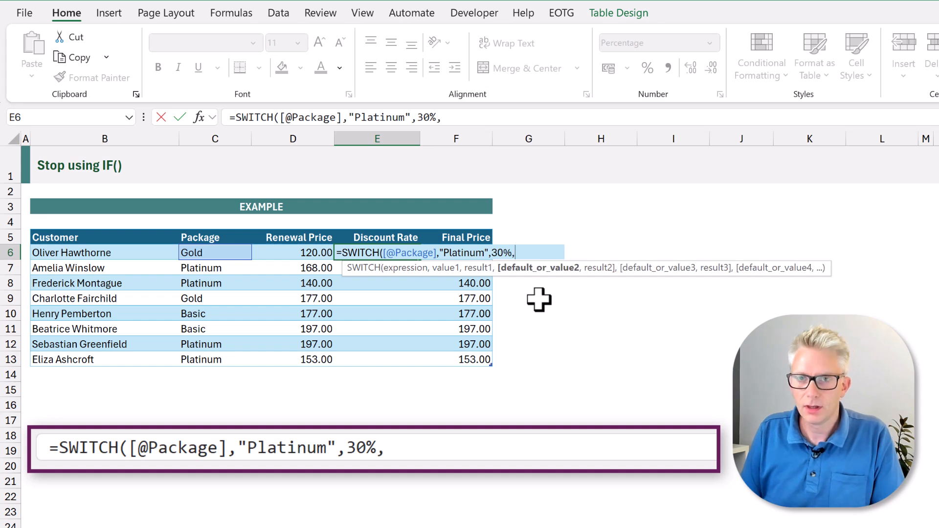
- Add Gold at 10% with a 0% default instead of a Basic case, then commit
text(")
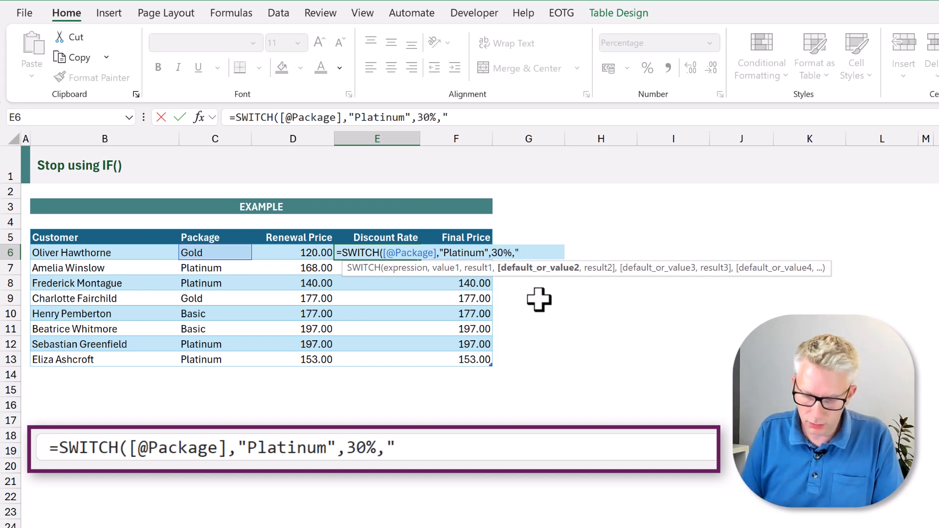
text("Gold",)
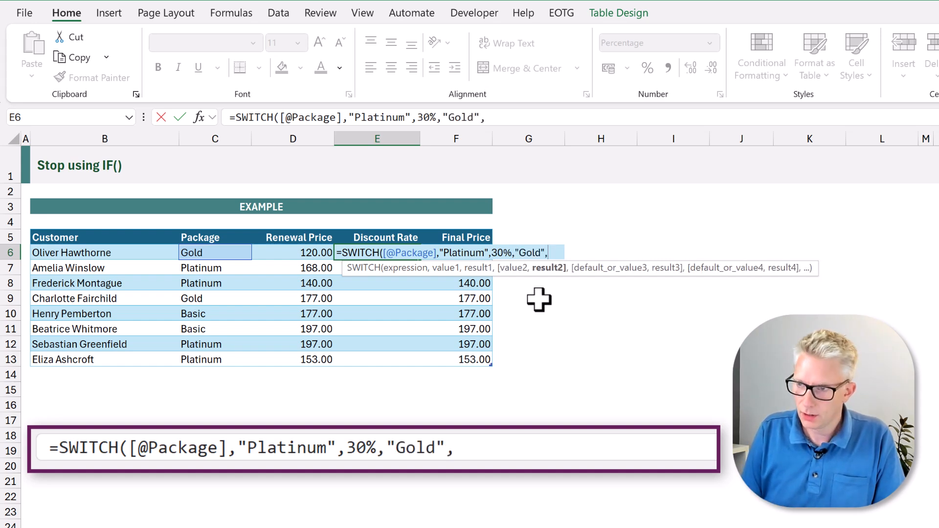
text(10%)
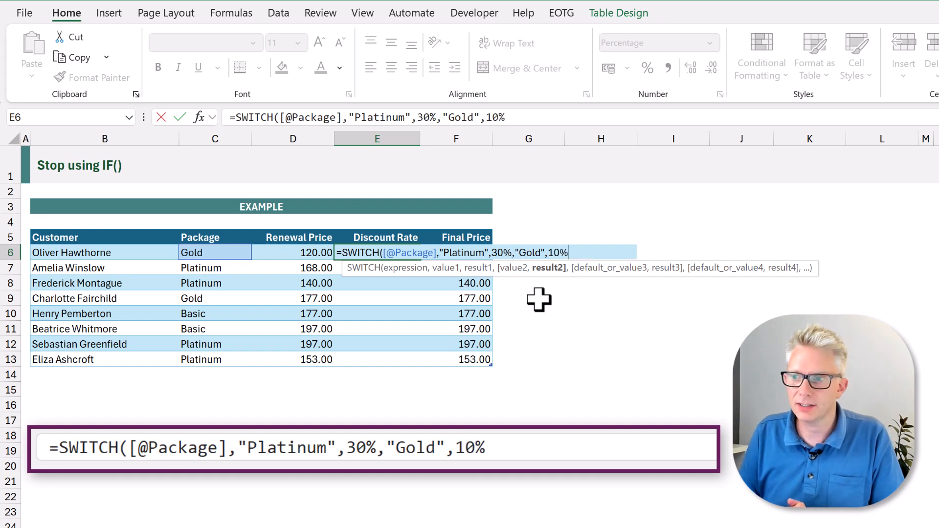
text(,"Ba)
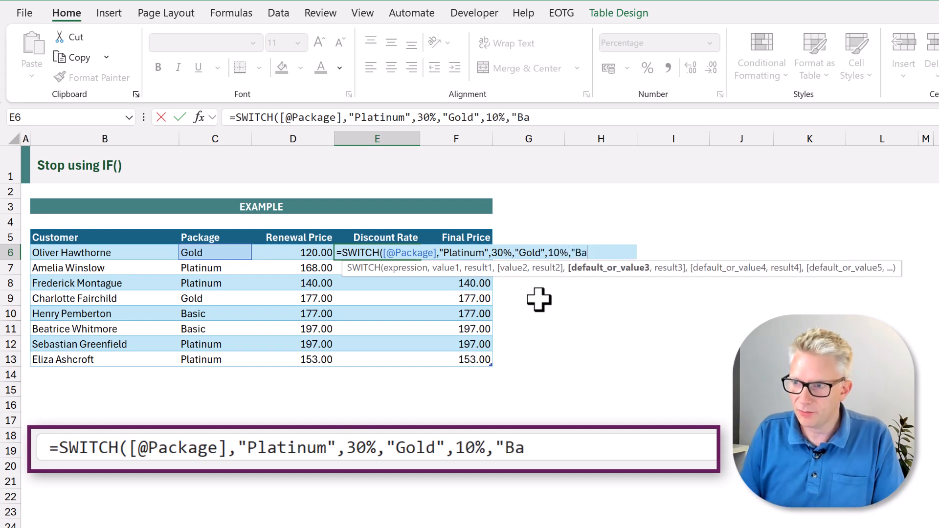
text(sic",)
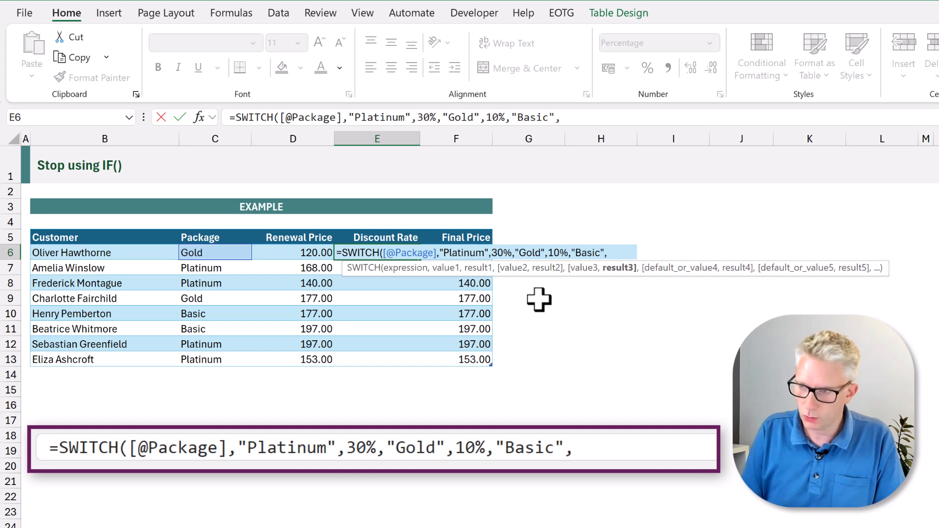
text(0%))
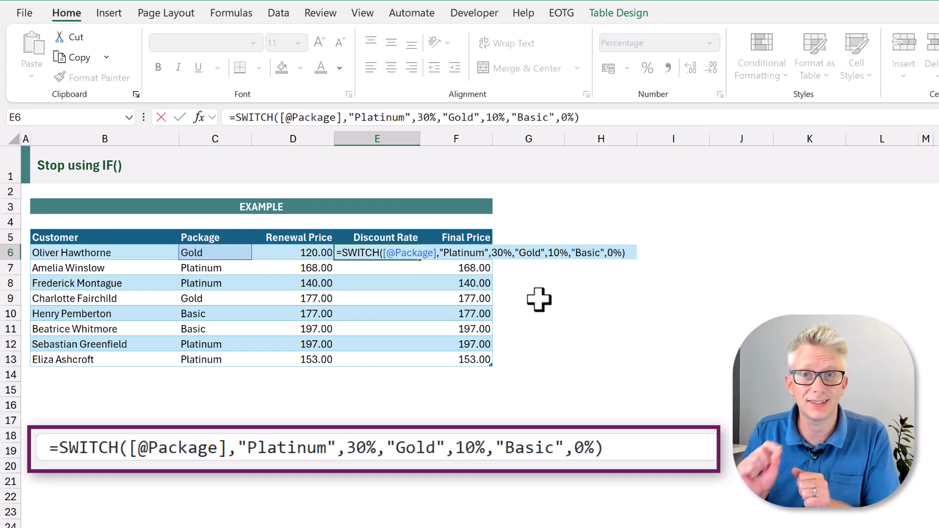
key(Backspace)
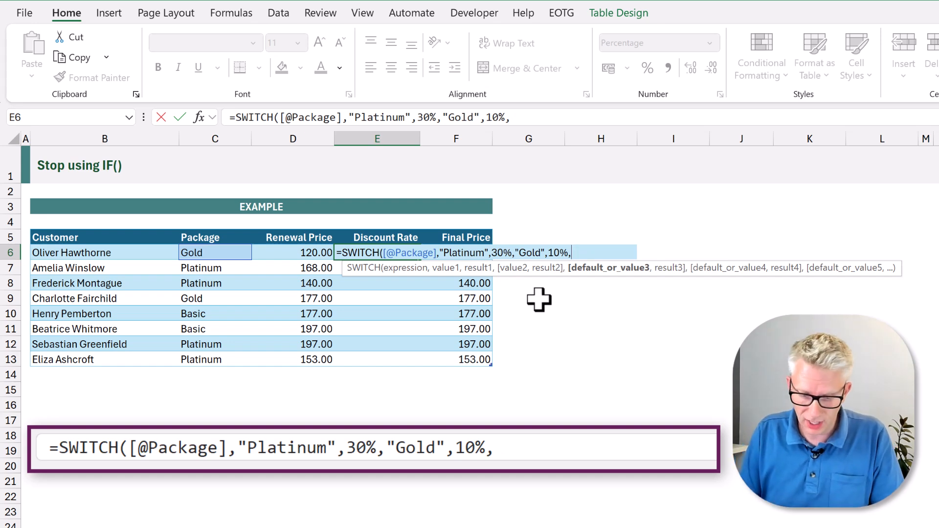
text(0%))
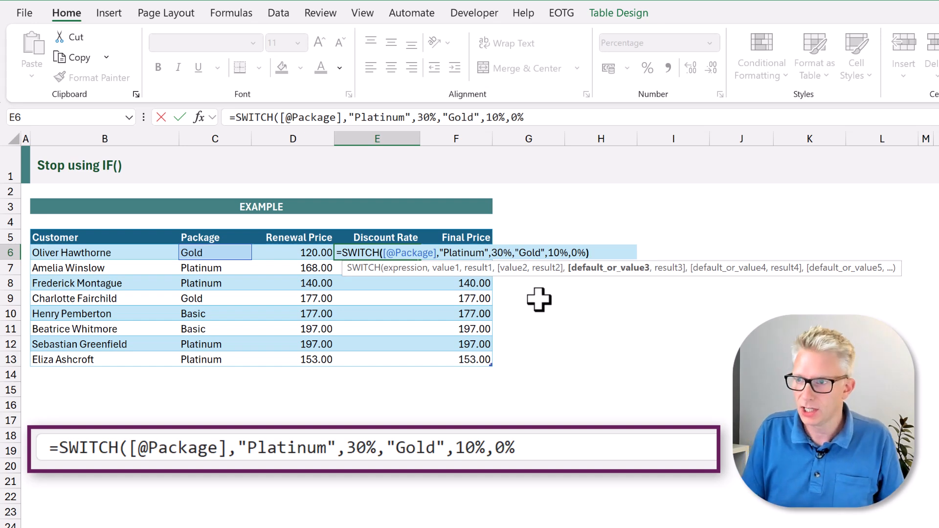
key(Enter)
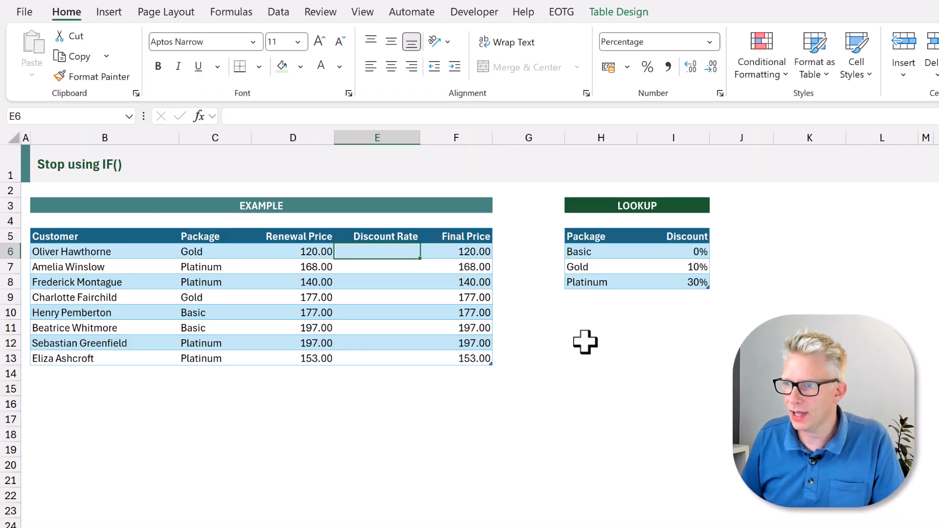
mouse_move(616, 336)
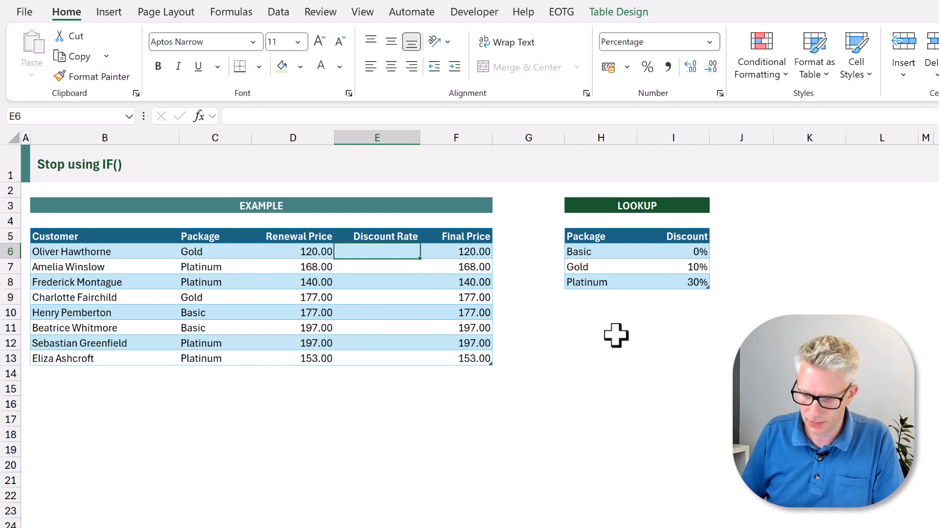
text(=XLOOKUP()
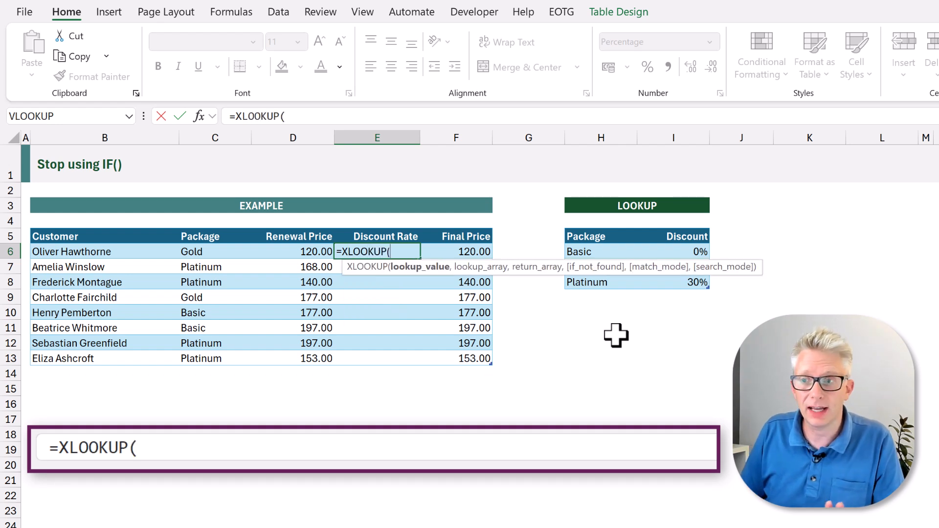
click(214, 252)
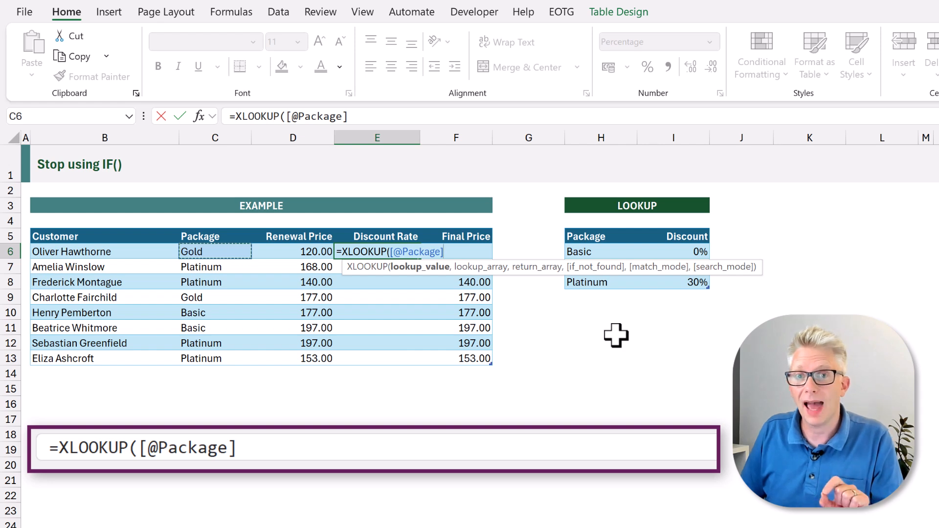
text(,)
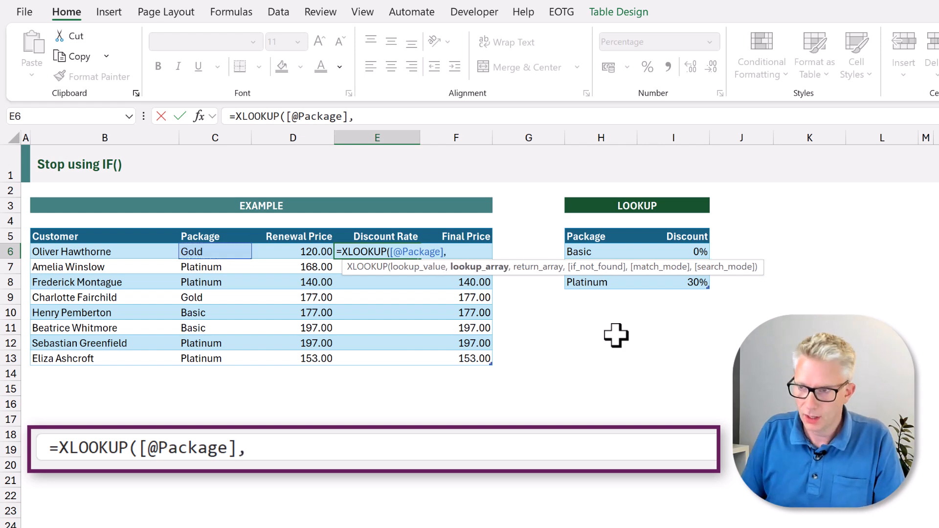
mouse_move(566, 273)
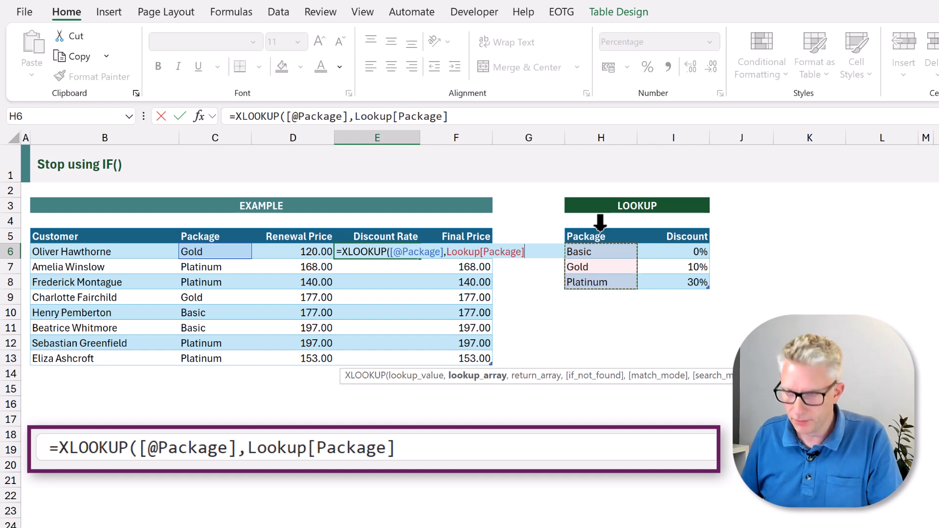
text(,)
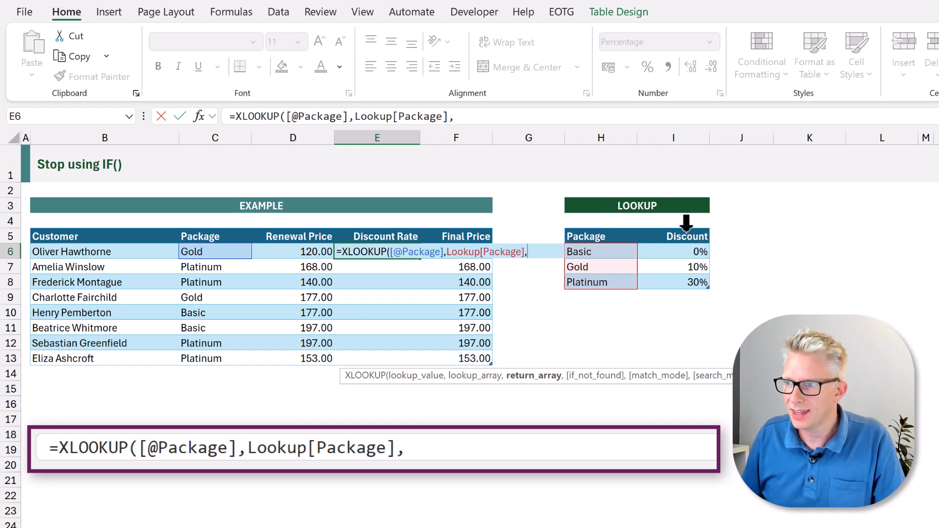
click(686, 251)
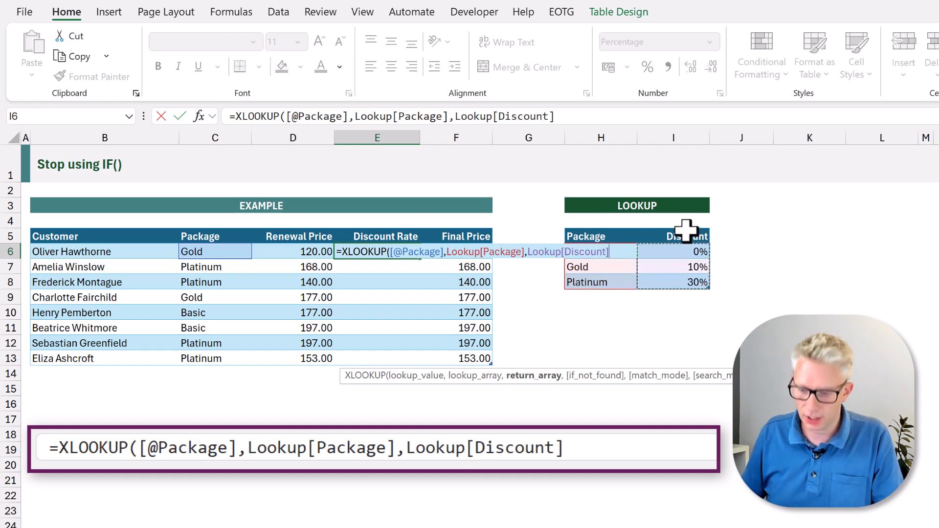
text())
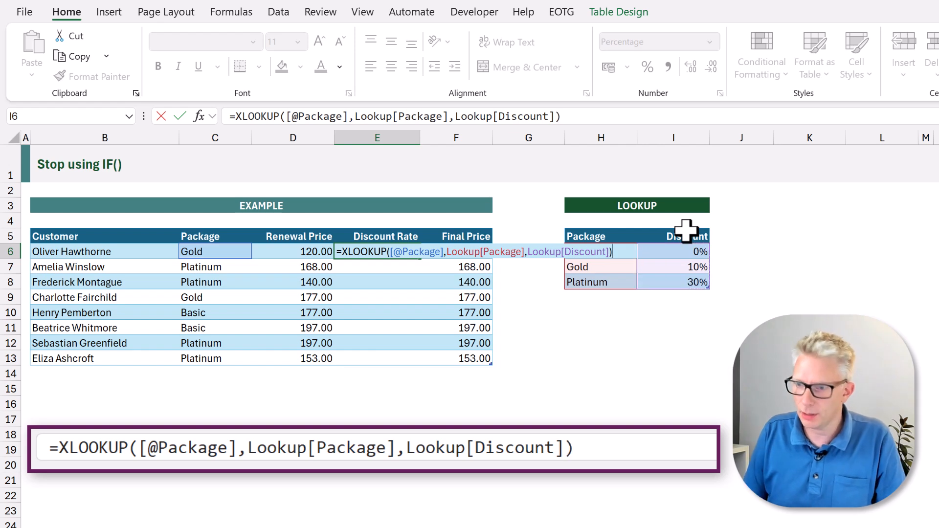
key(Enter)
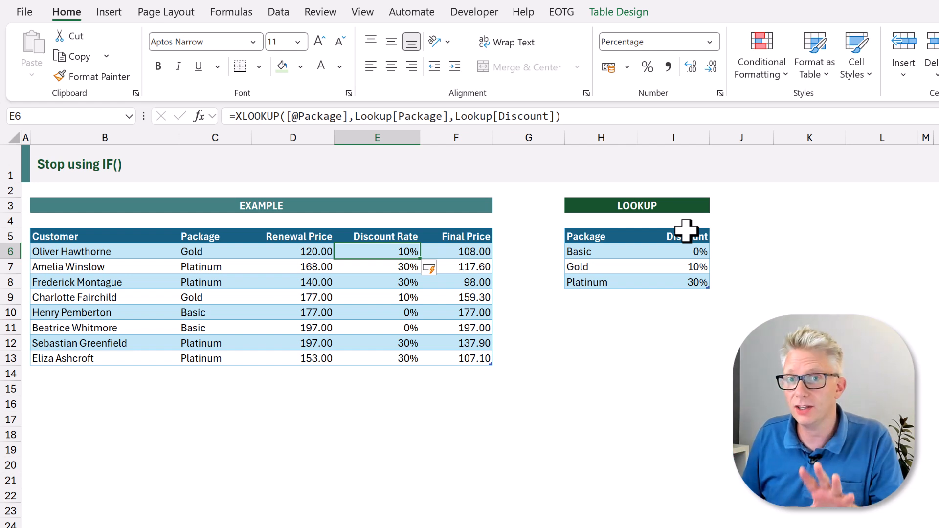
- Add Silver at 5% to the Lookup table and switch one Platinum customer to Silver
click(600, 298)
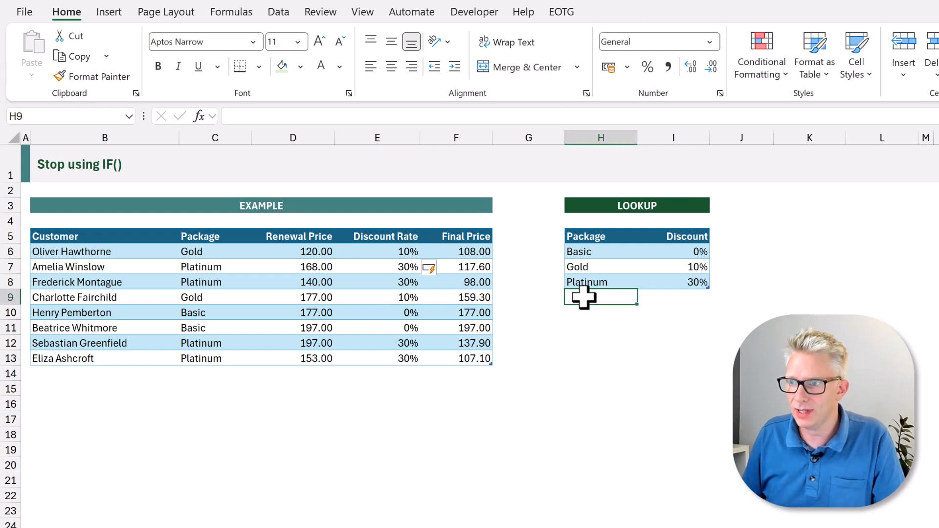
text(Silve)
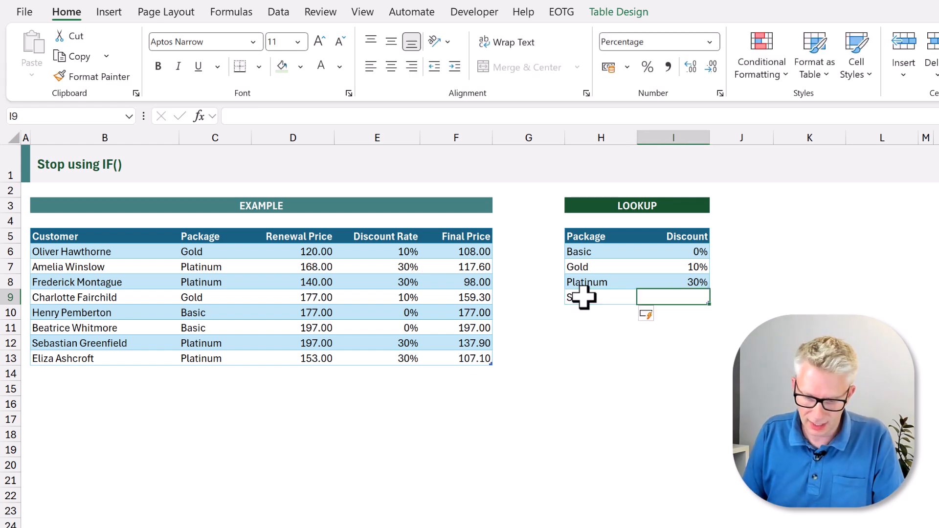
text(5%)
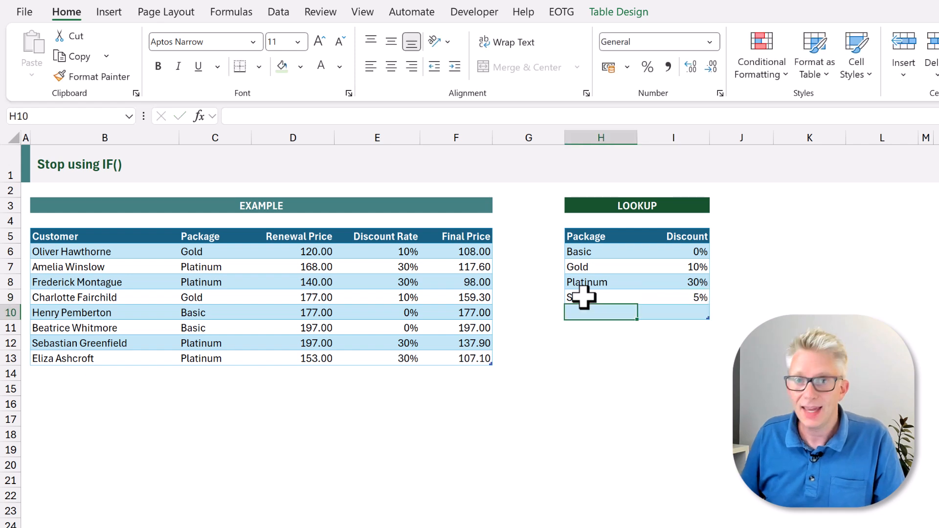
click(209, 343)
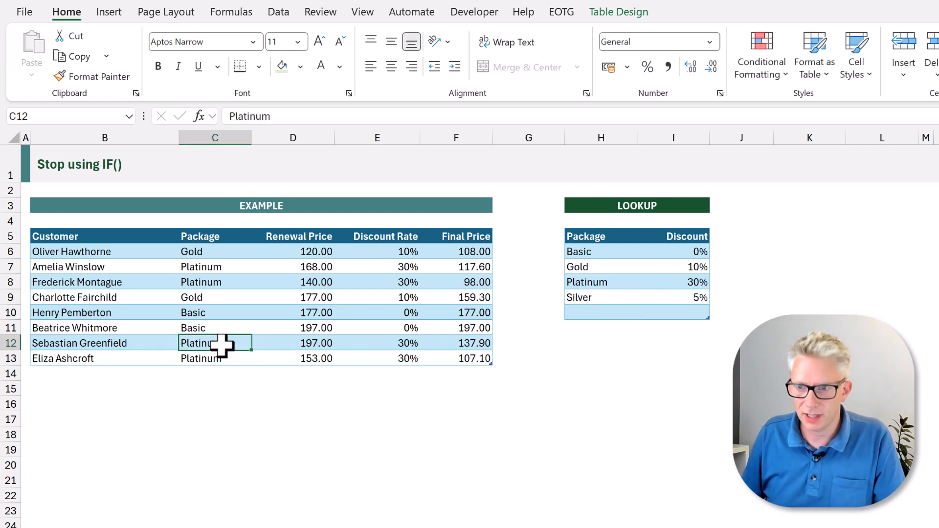
text(Silver)
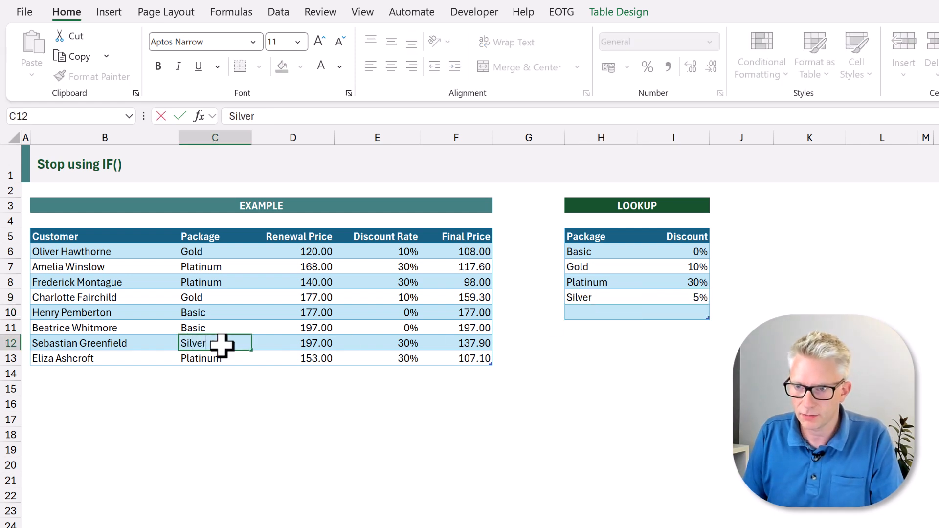